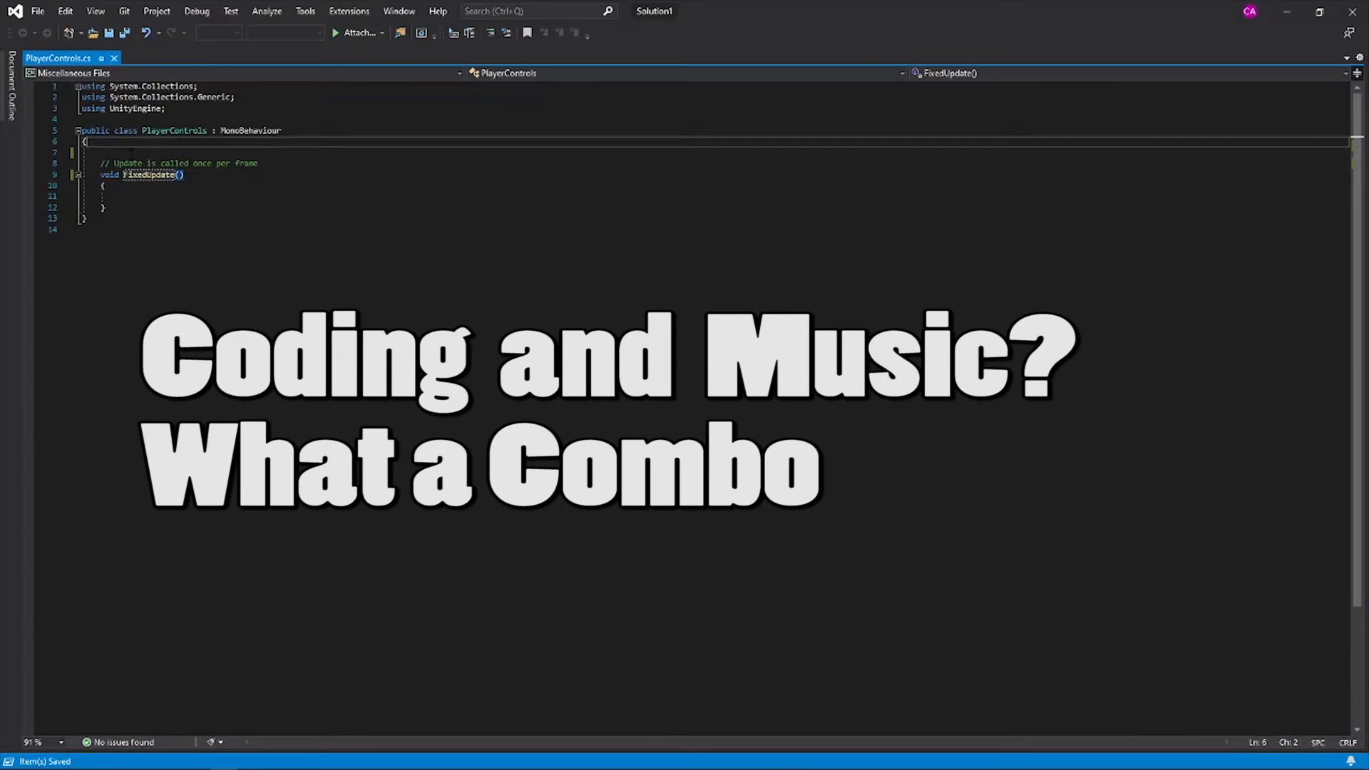
Type 'public Rigidbody2D rb;' into the PlayerControls class above FixedUpdate.
type("public r")
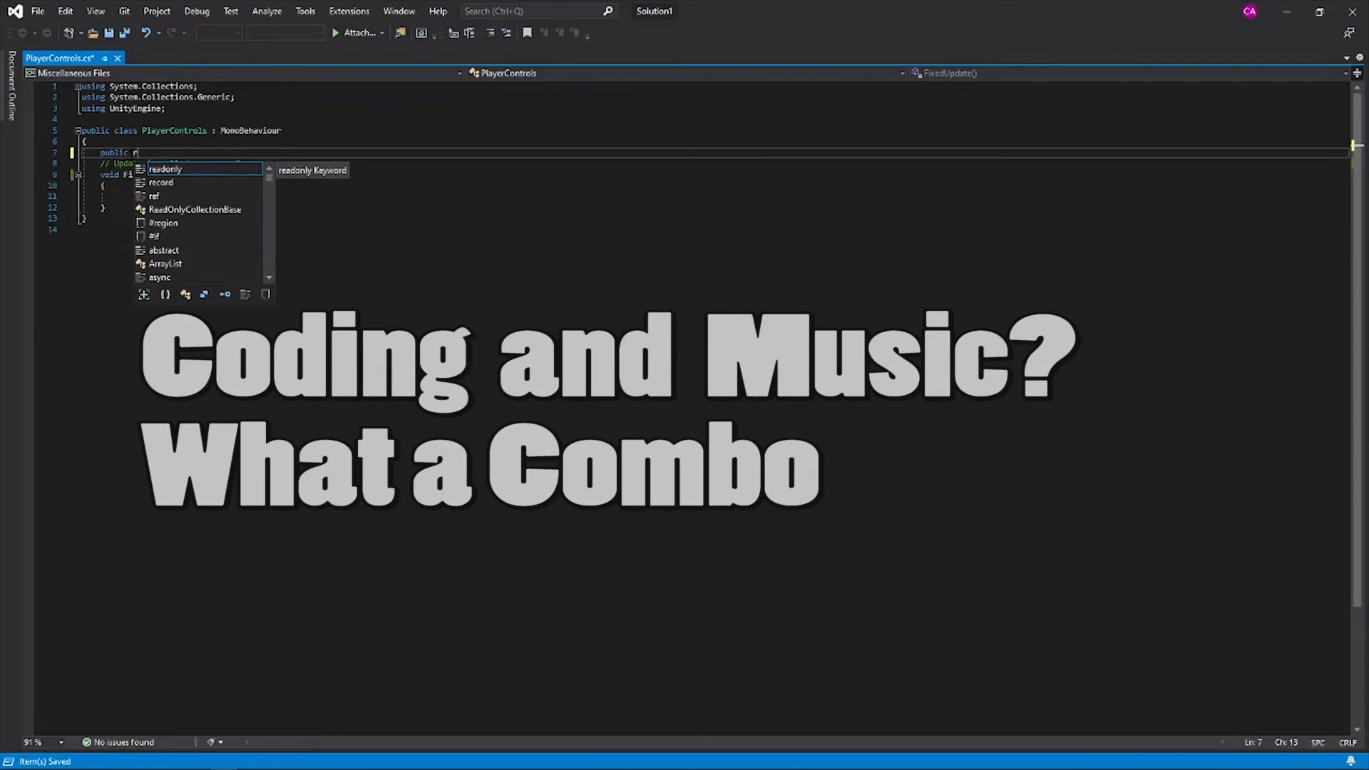
type("Rigidbody2d")
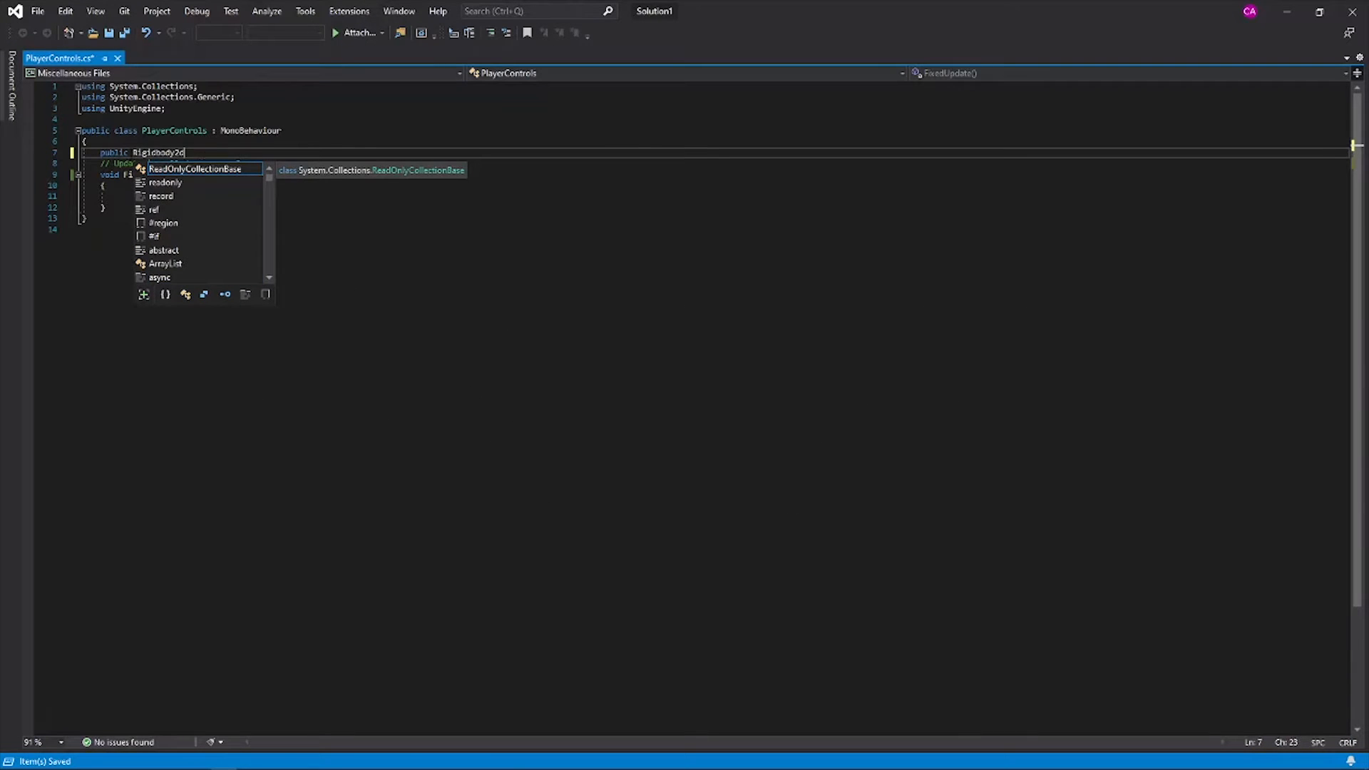
type("rb")
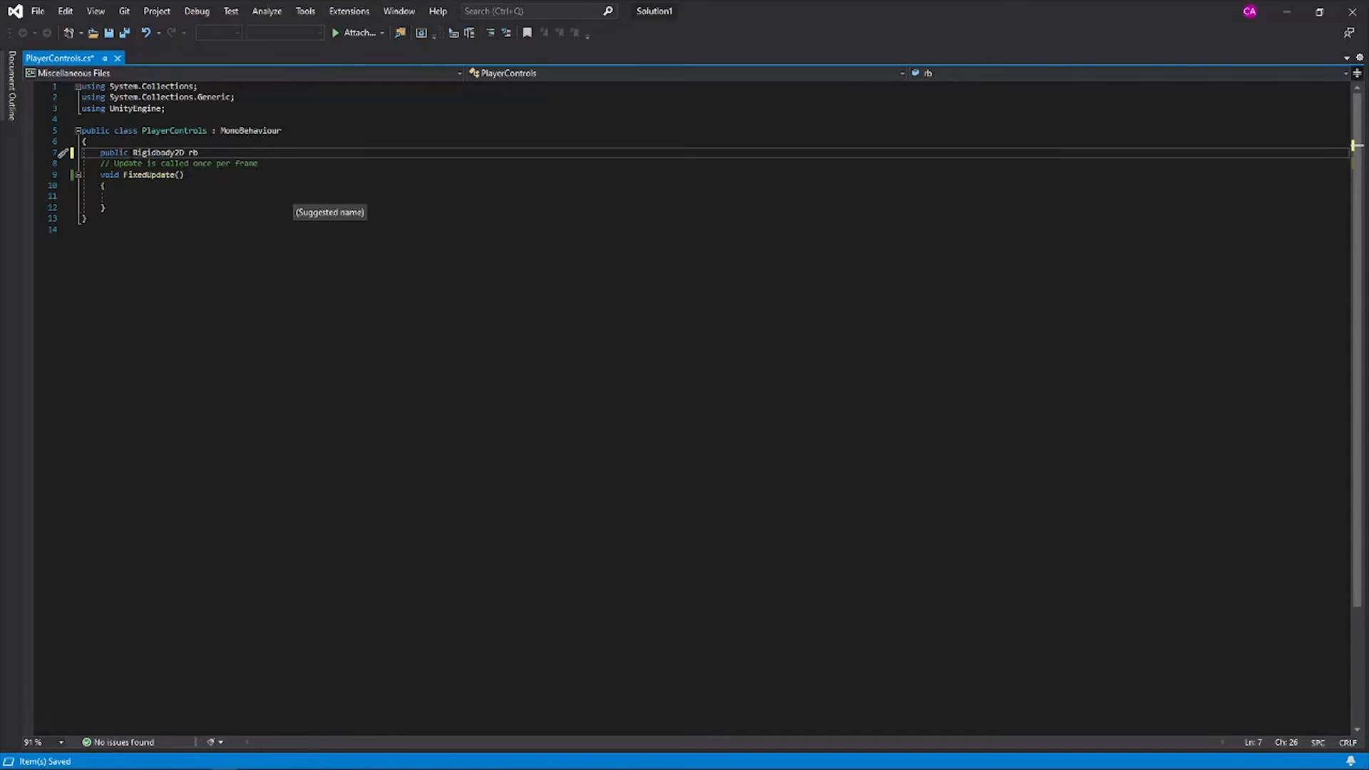
type(";")
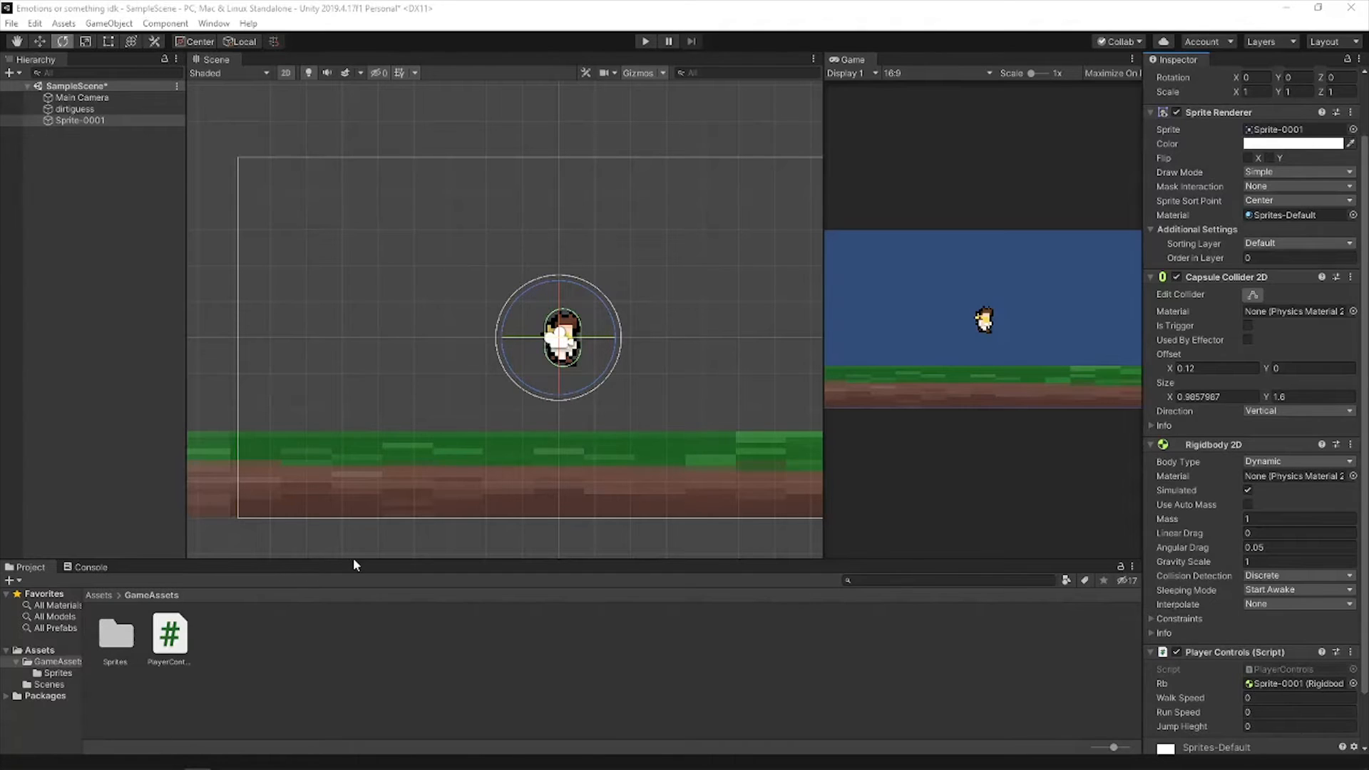
On Sprite-0001's Player Controls, set Walk Speed 10, Run Speed 20, Jump Height 50.
left_click(169, 633)
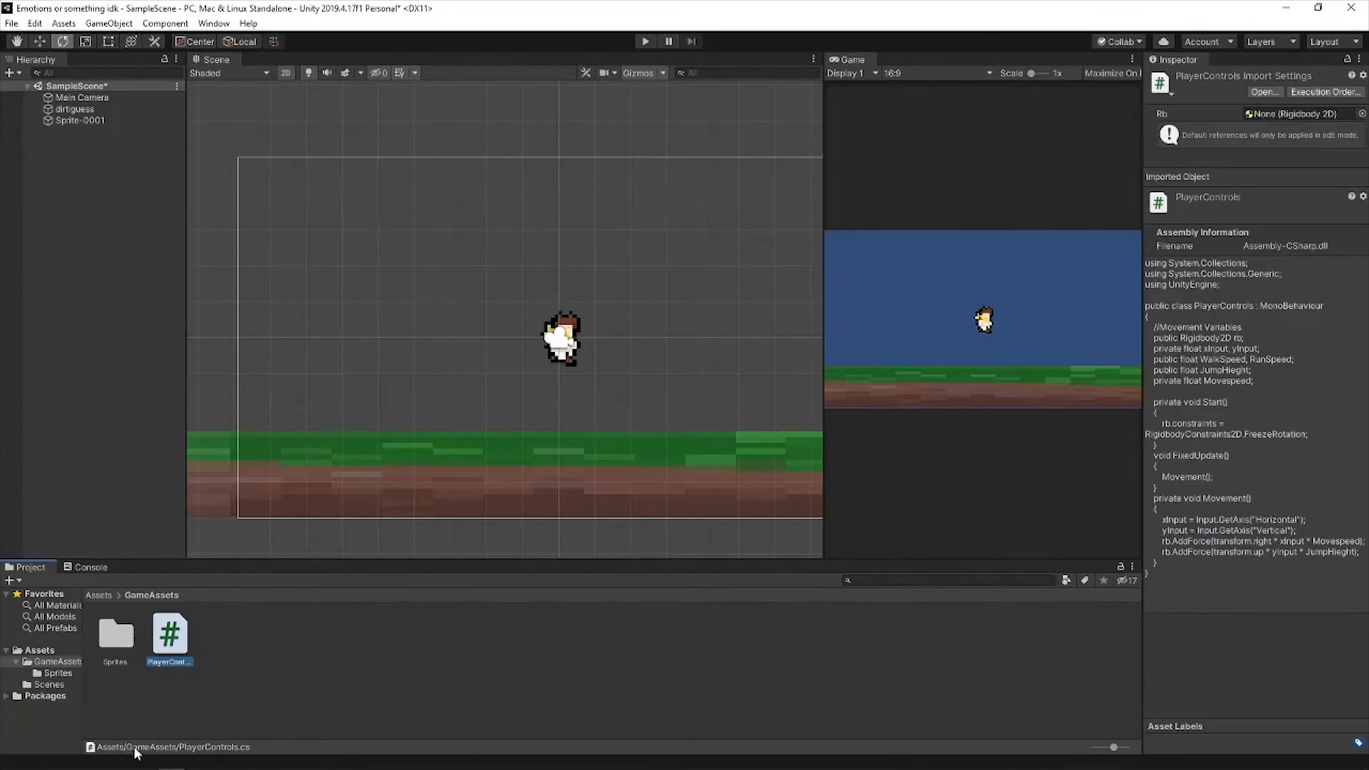
left_click(81, 119)
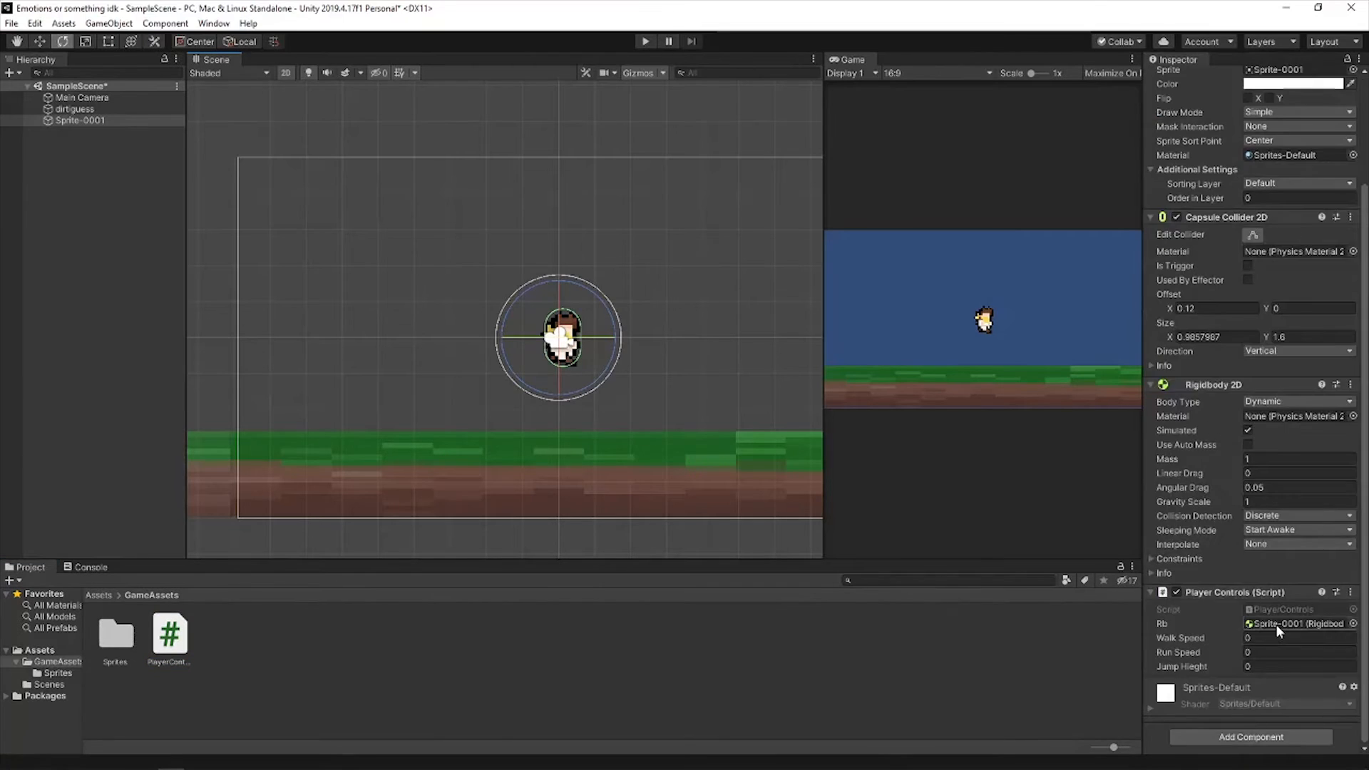
type("10")
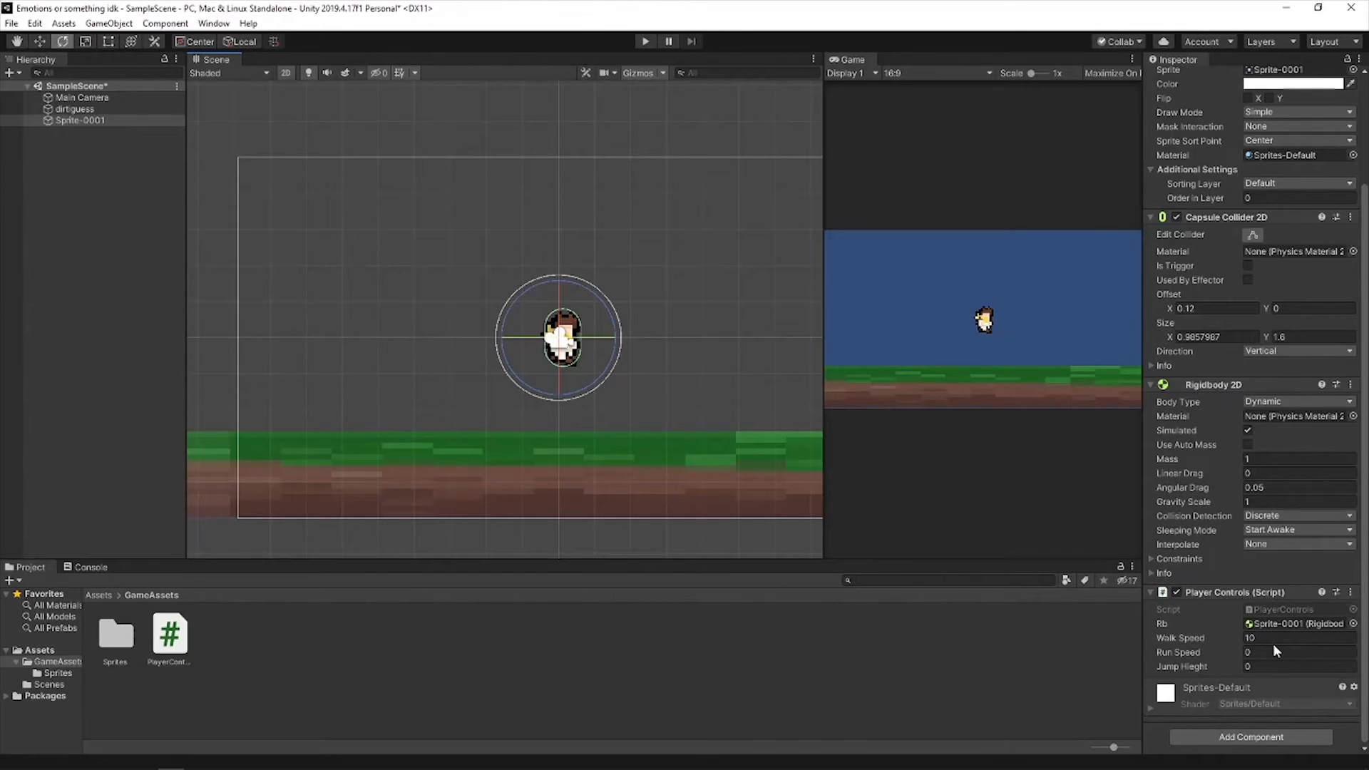
left_click(1296, 638)
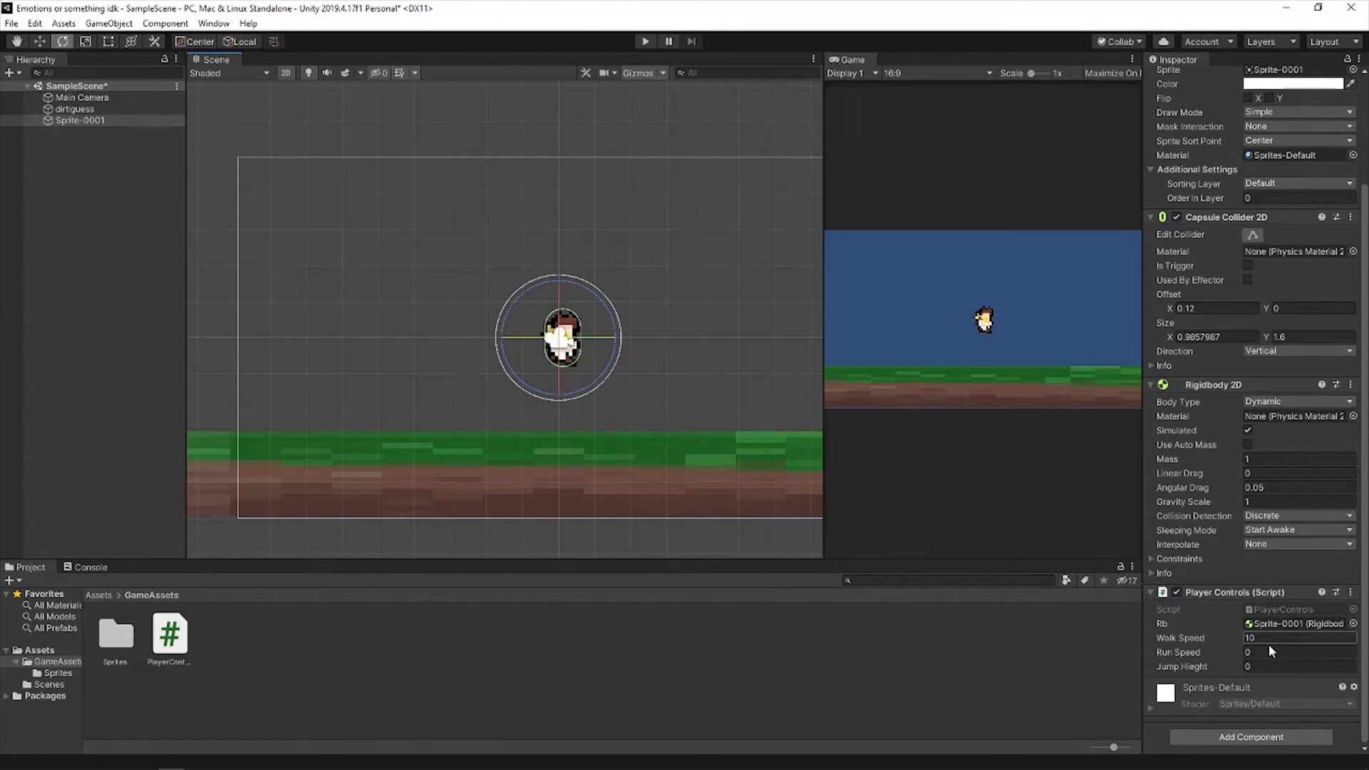
type("20")
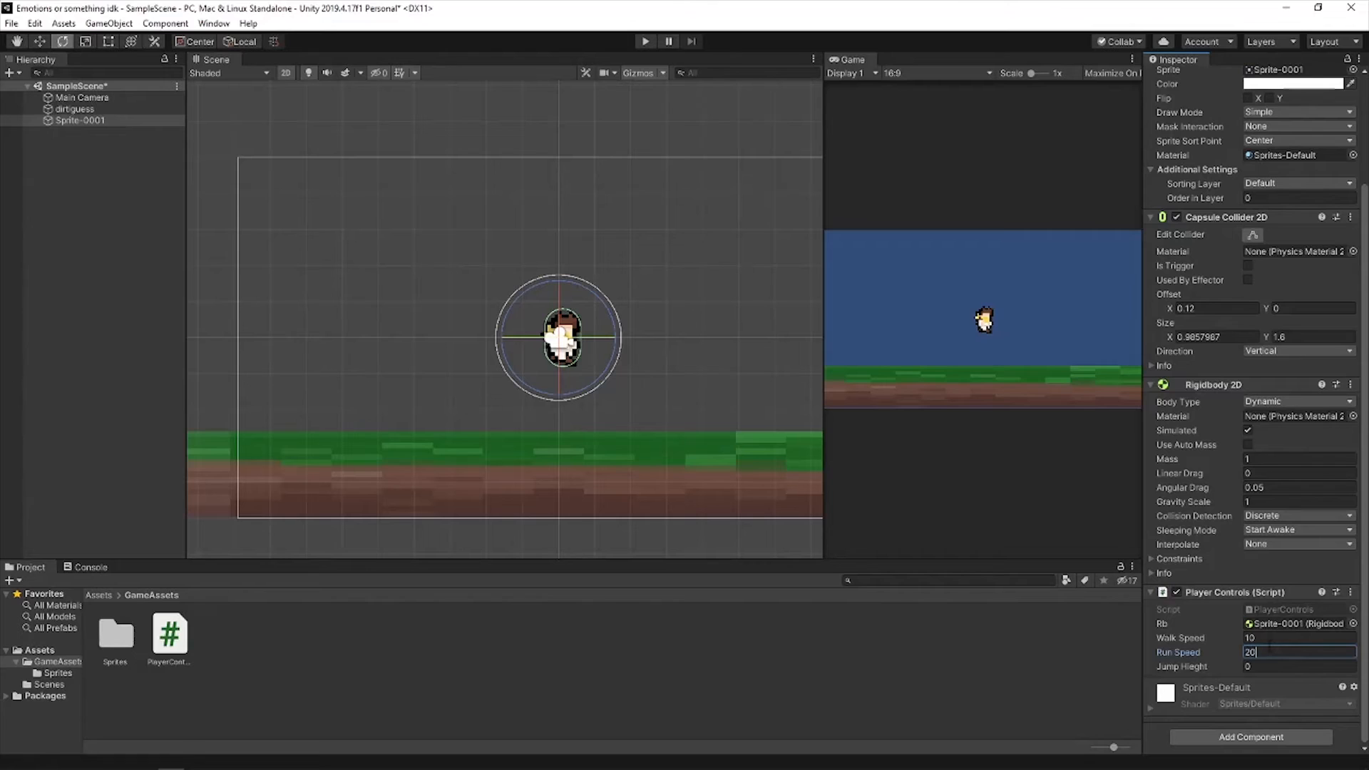
left_click(1300, 666)
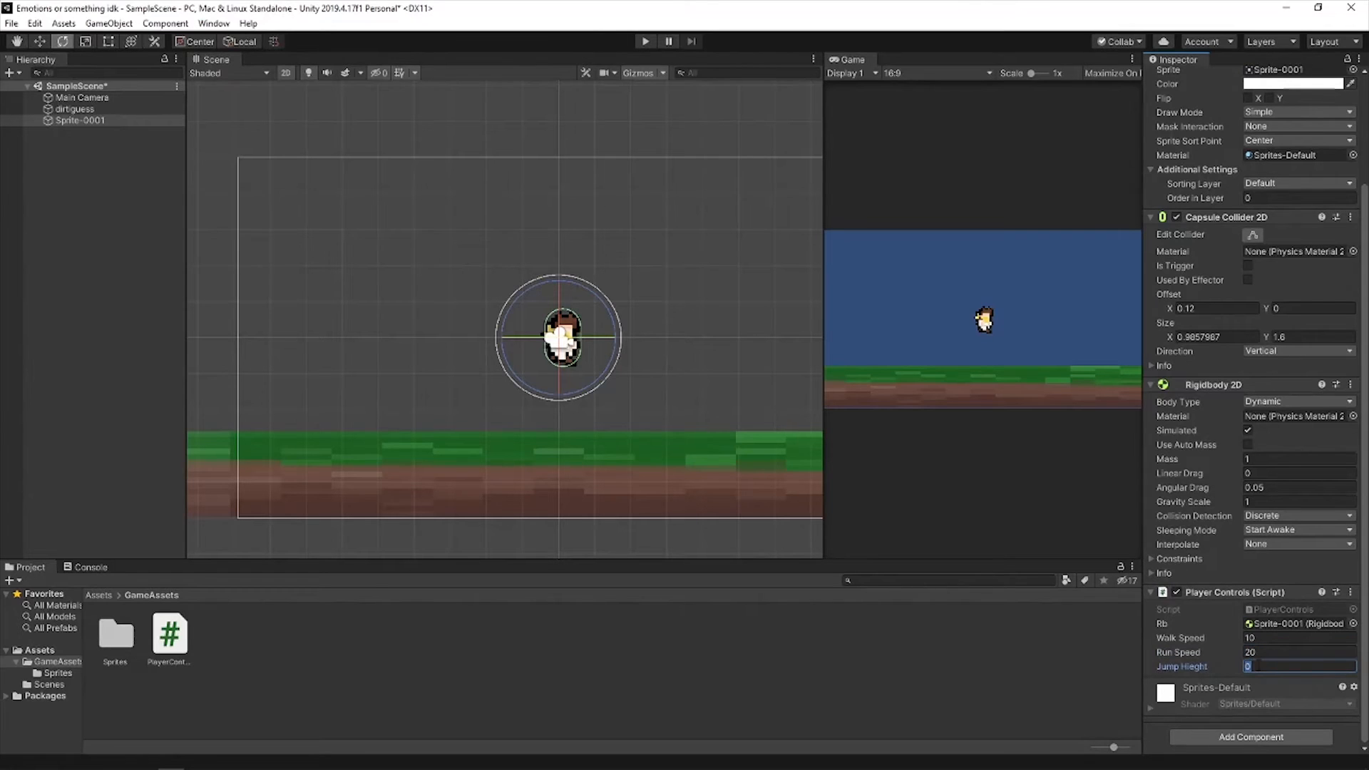
type("50")
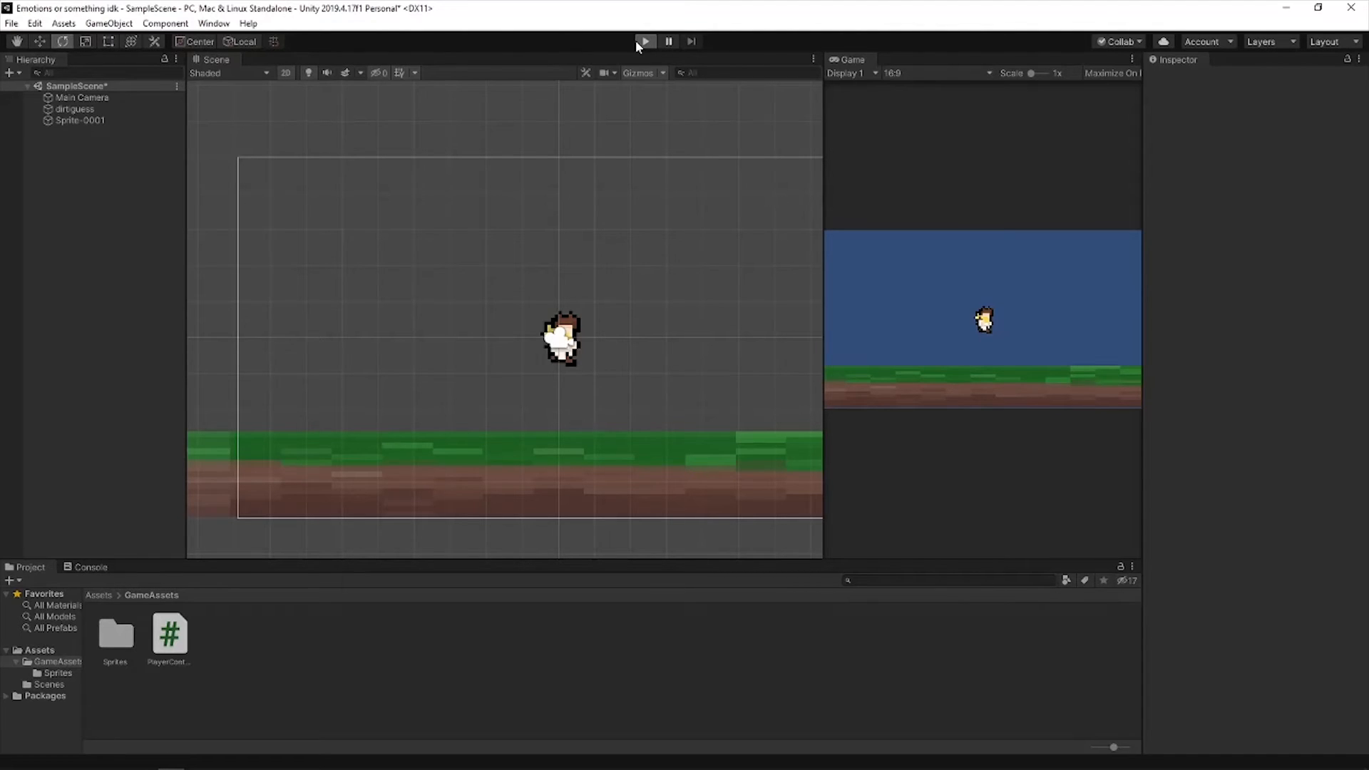
Enter Play mode to test the player's movement.
left_click(644, 41)
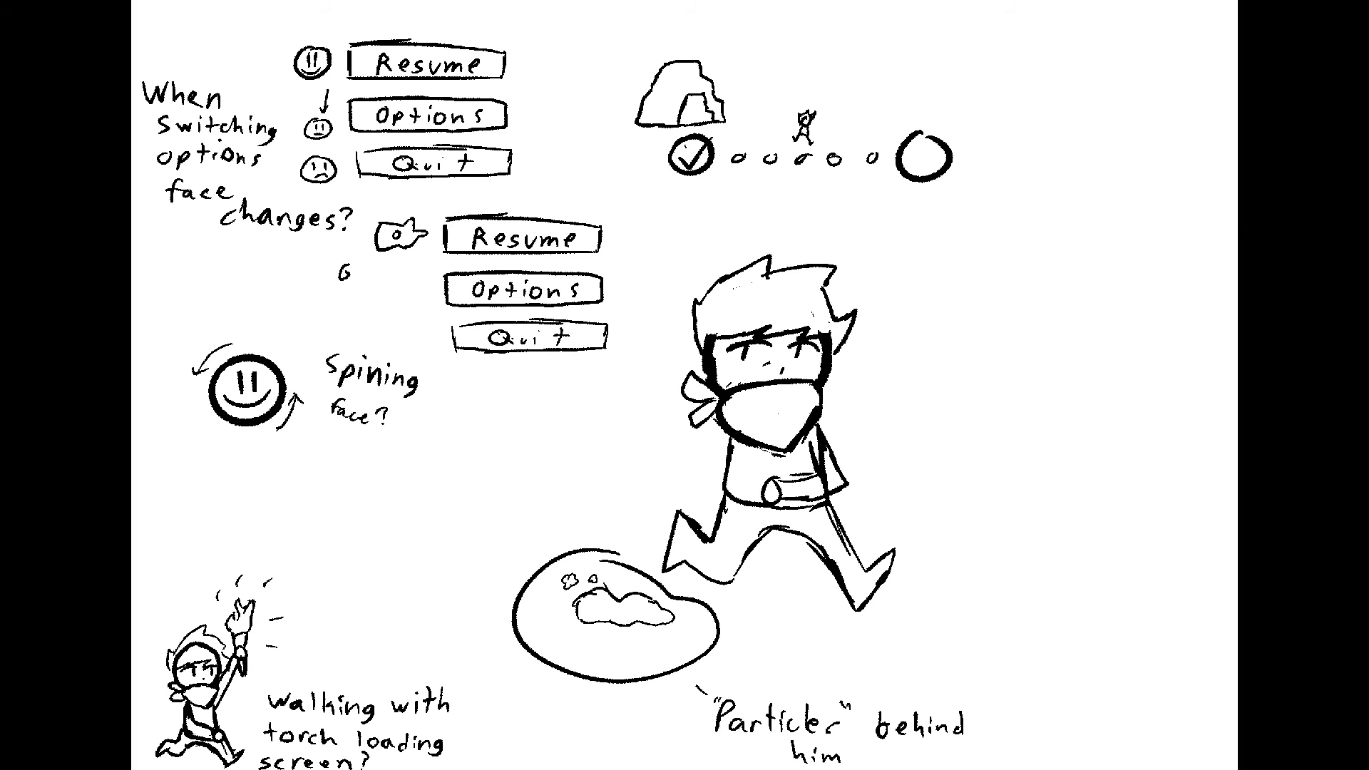
Write the note 'Gauntlet pointing?' beside the second Resume/Options/Quit menu sketch.
type("Gauntlet pointing?")
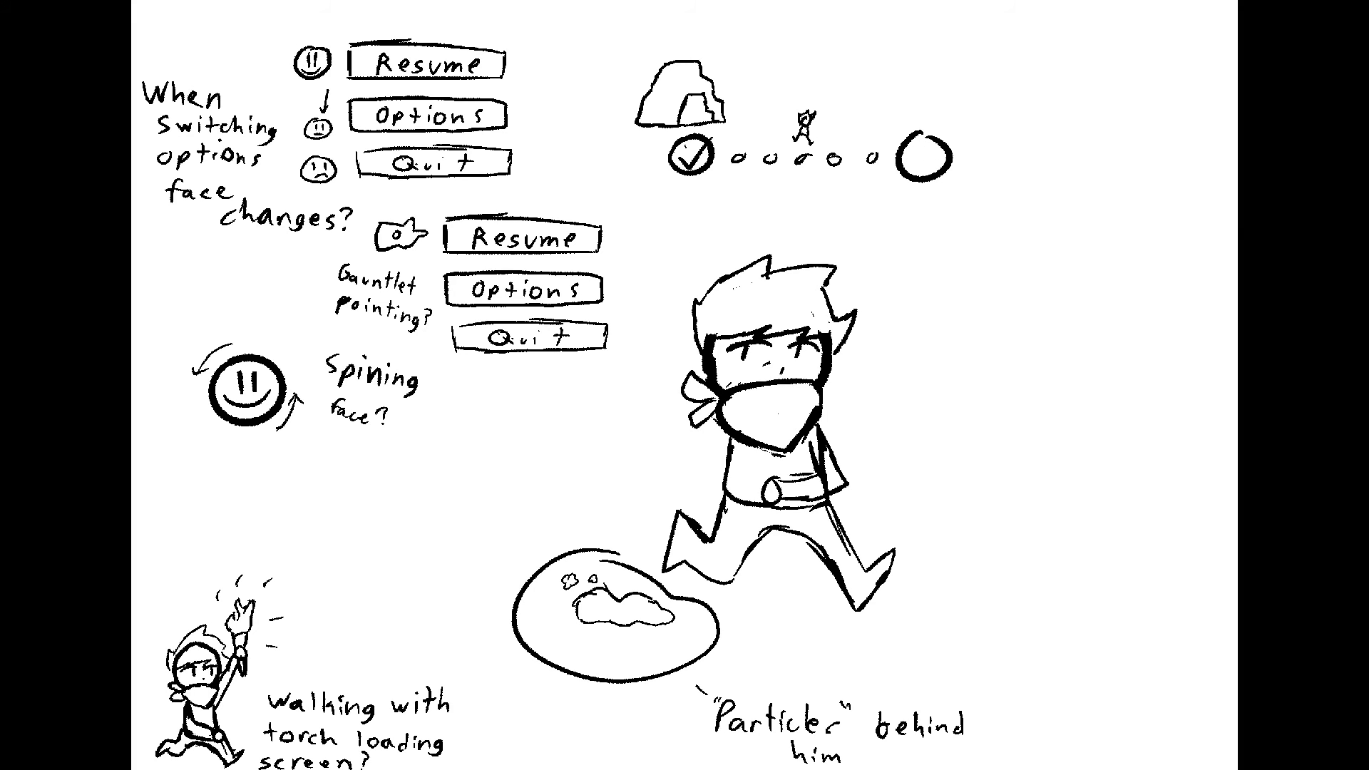